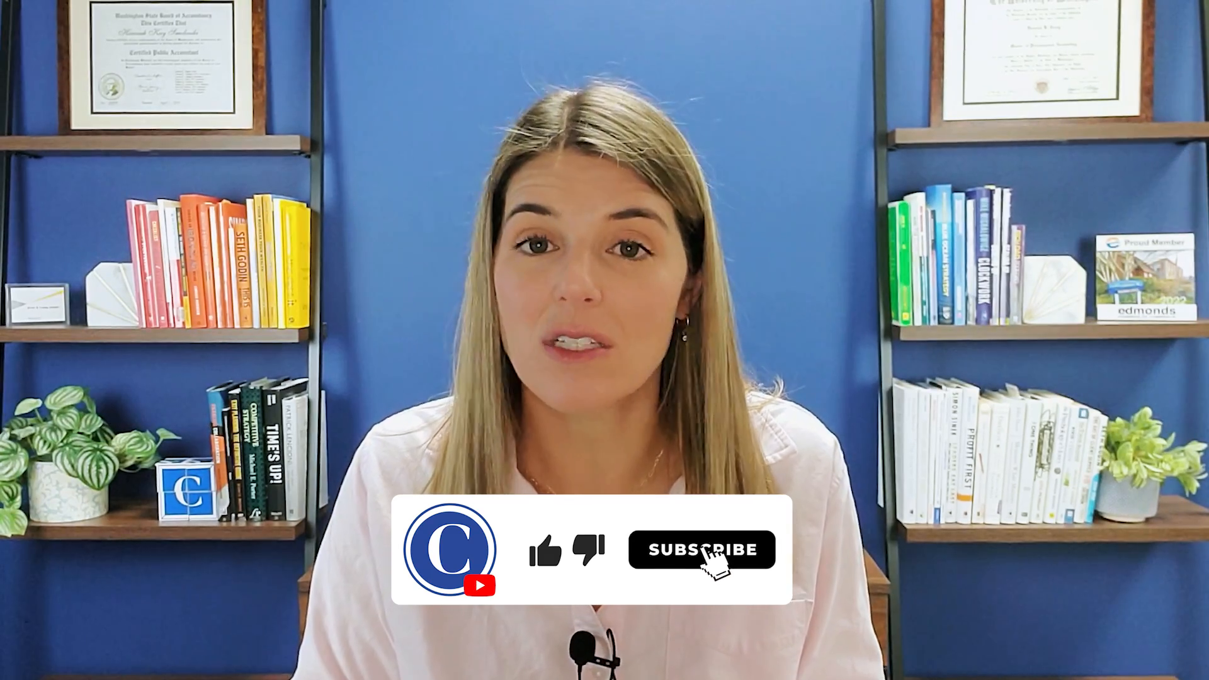
left_click(702, 550)
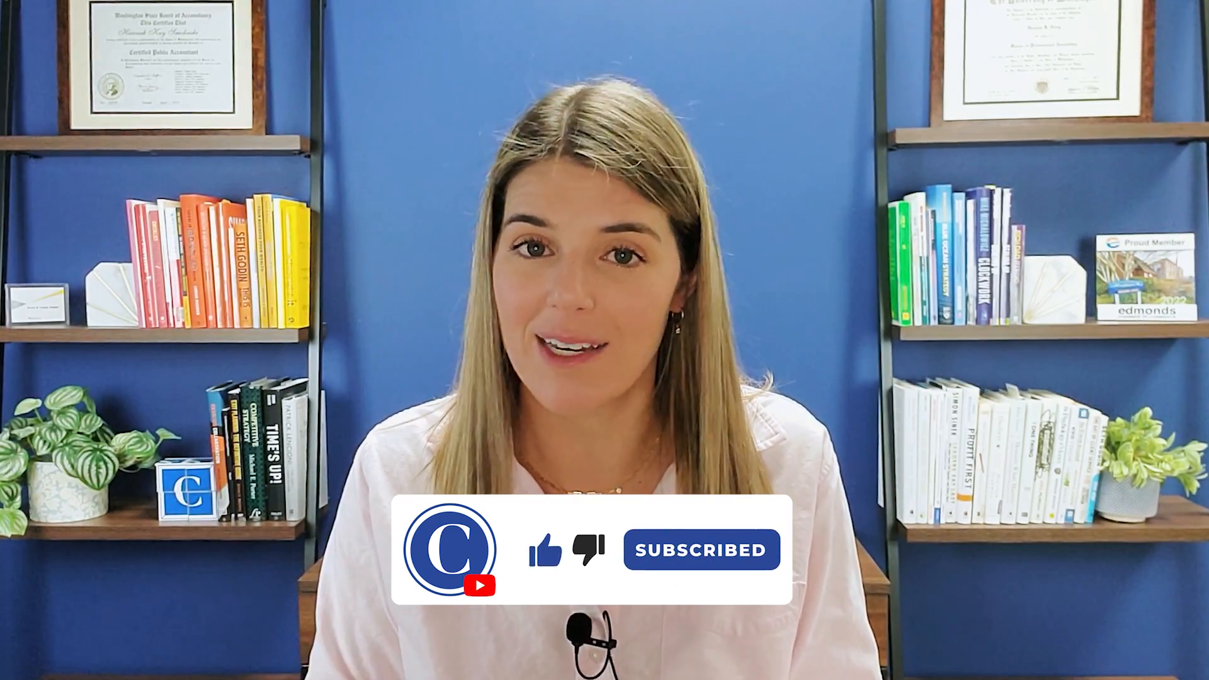